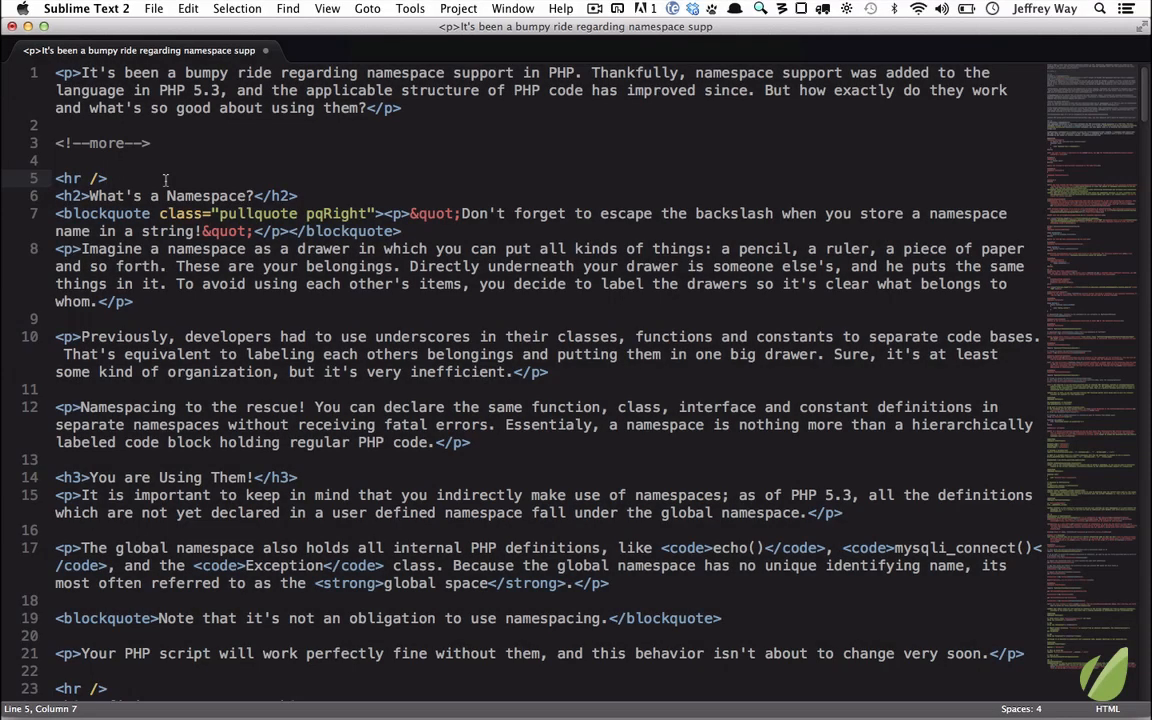
{"action": "mouse_move", "coordinate": [145, 287]}
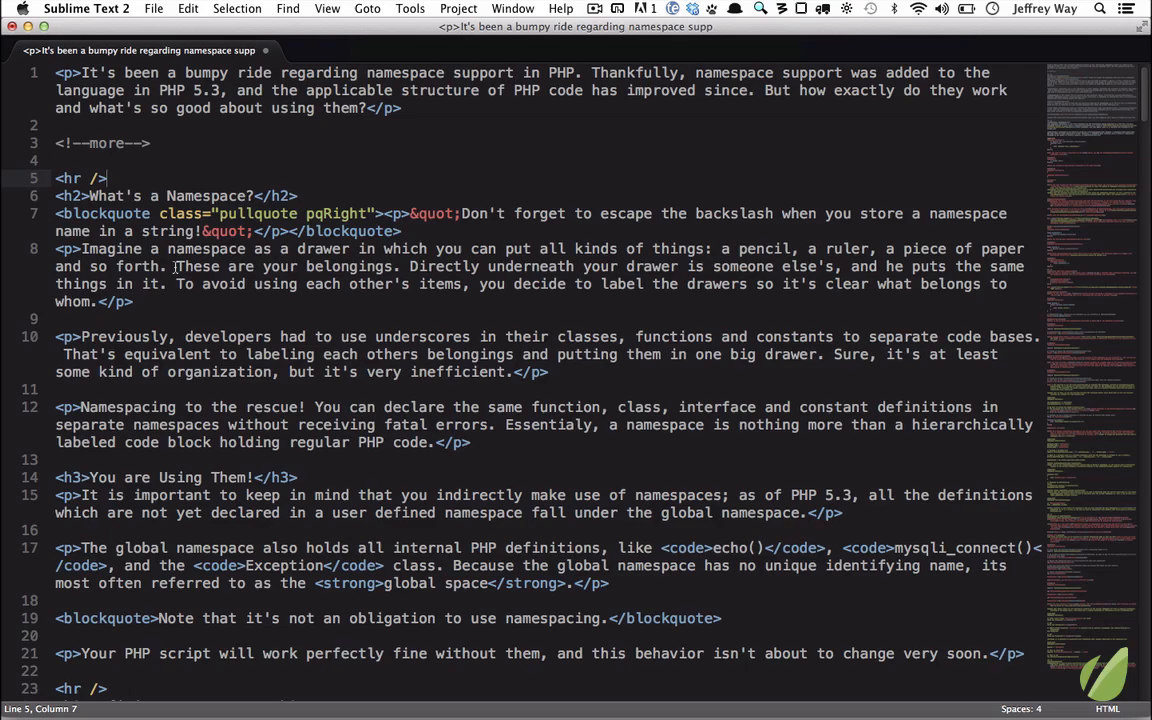
Select the first h2 heading's text on line 6 and convert it to lower case
{"action": "scroll", "scroll_direction": "down", "scroll_amount": 3}
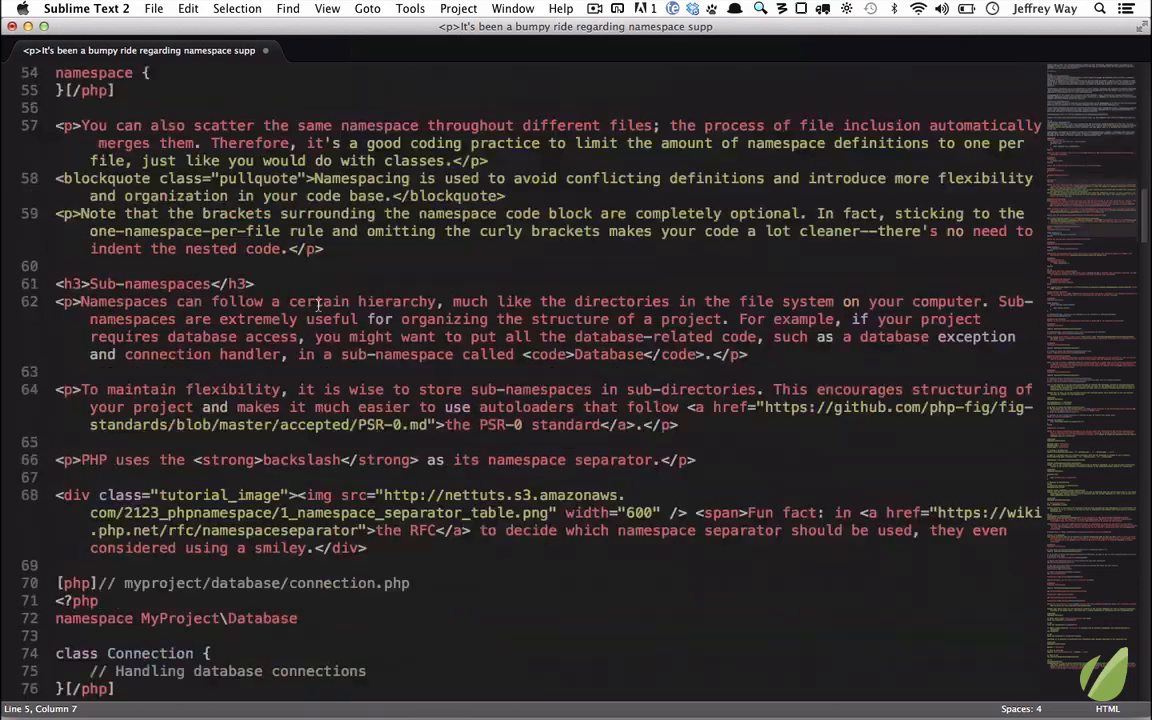
{"action": "scroll", "scroll_direction": "down", "scroll_amount": 3}
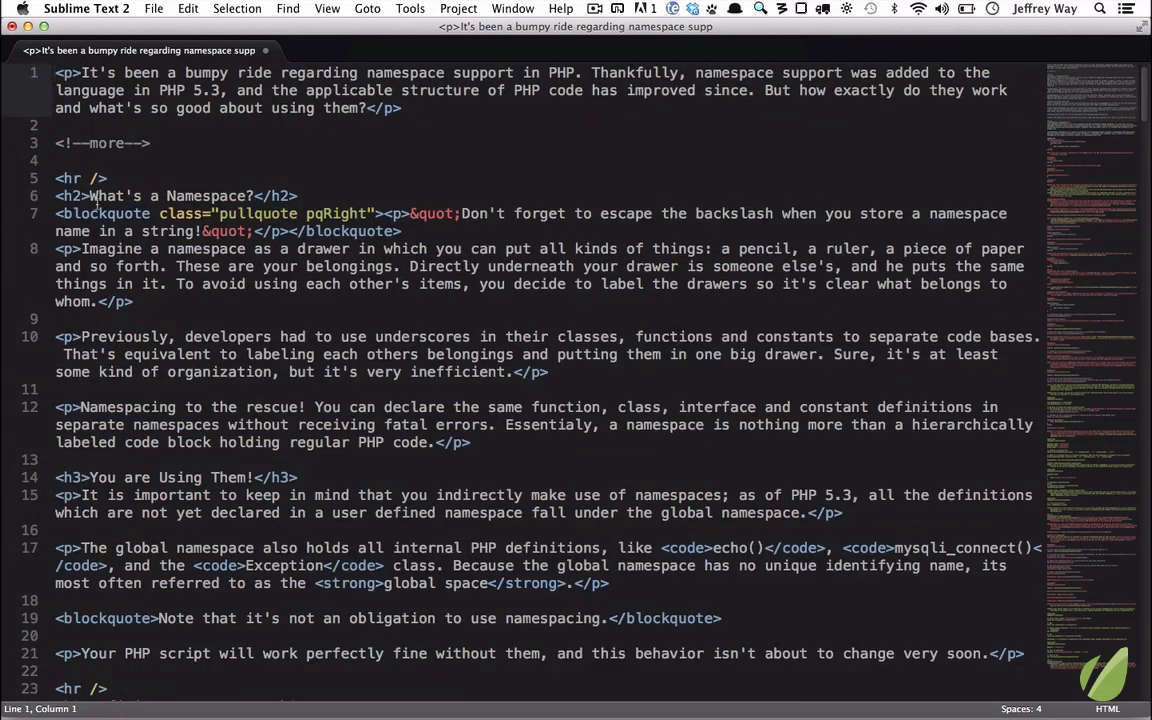
{"action": "double_click", "coordinate": [176, 195]}
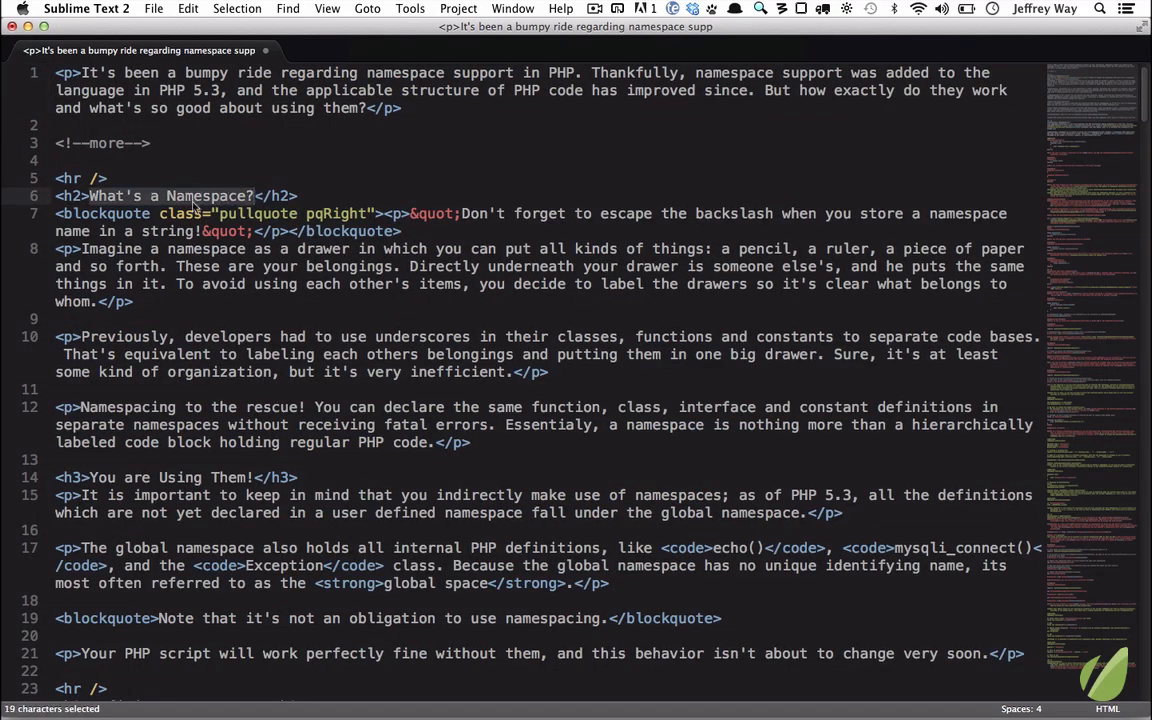
{"action": "left_click", "coordinate": [194, 195]}
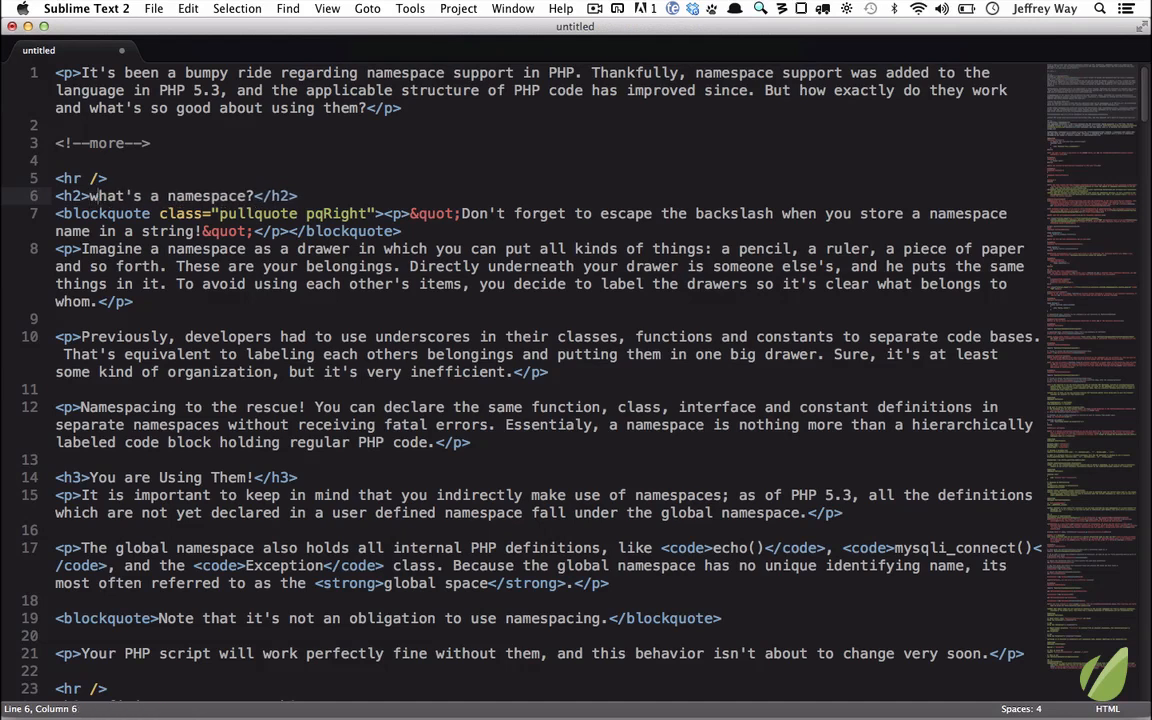
{"action": "left_click", "coordinate": [303, 347]}
{"action": "type", "text": "N"}
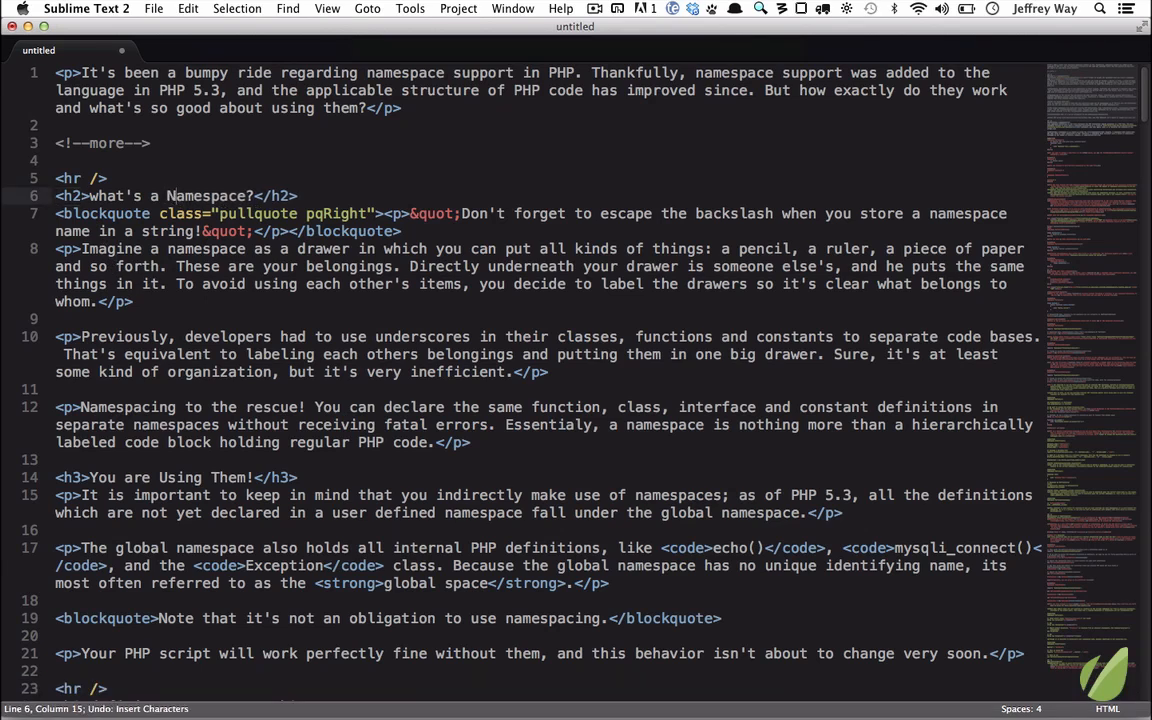
Reselect the words of the 'what's a Namespace?' heading on line 6
{"action": "key", "text": "backspace"}
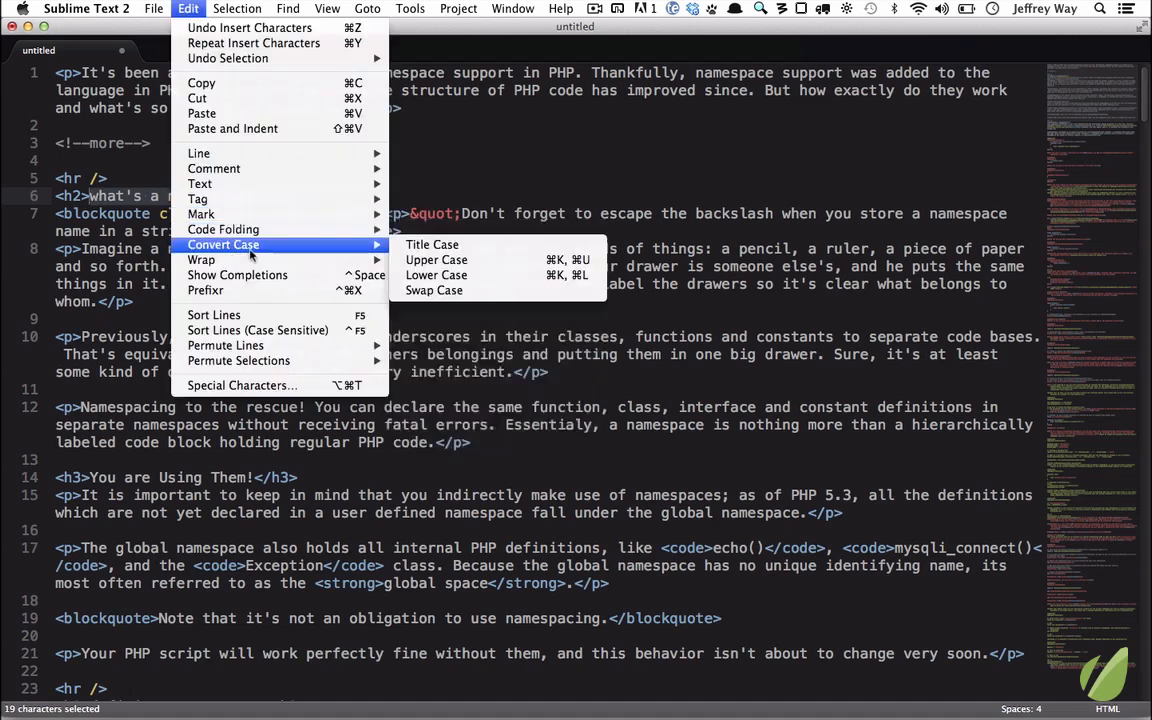
Make the heading lower case, then apply Convert Case: Title Case from the Command Palette
{"action": "left_click", "coordinate": [432, 244]}
{"action": "type", "text": "title"}
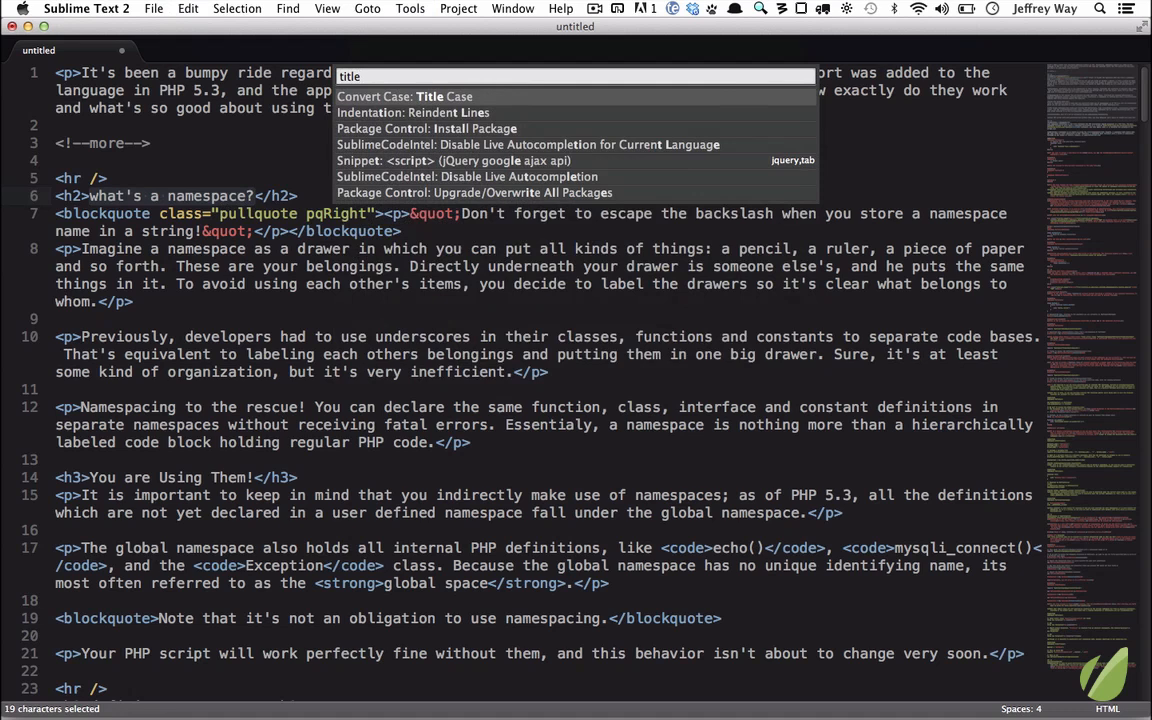
{"action": "left_click", "coordinate": [403, 96]}
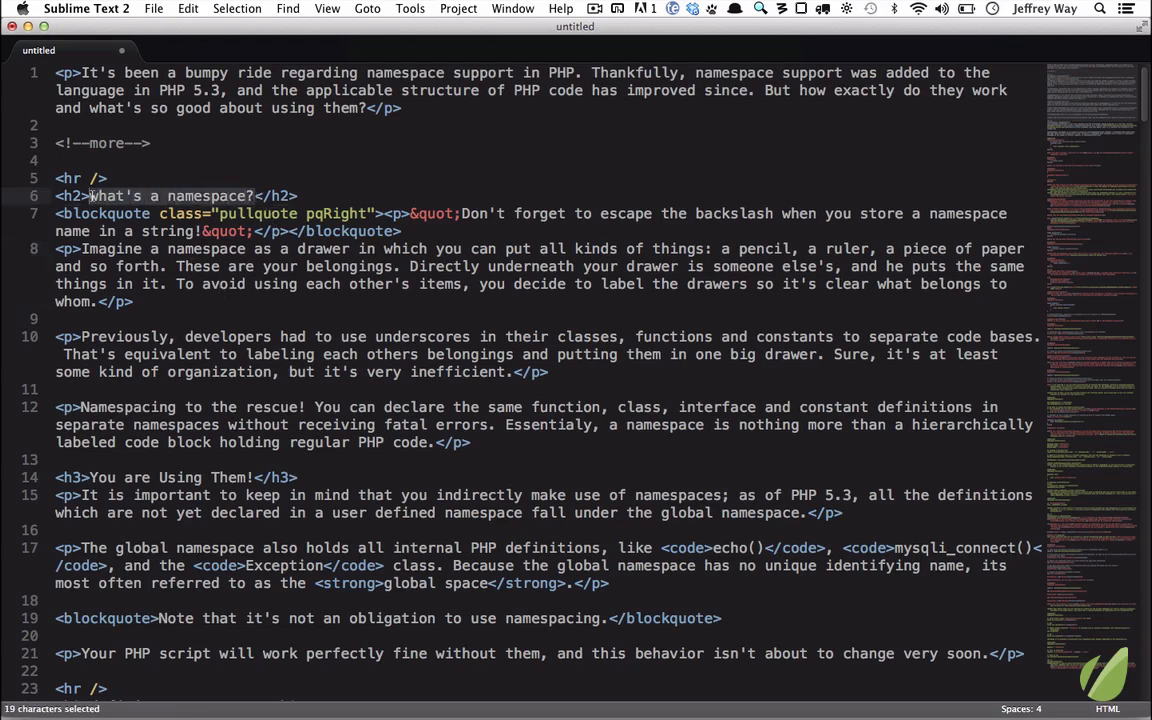
Undo Title Case on both headings and scroll back to the top of the file
{"action": "scroll", "scroll_direction": "down", "scroll_amount": 3}
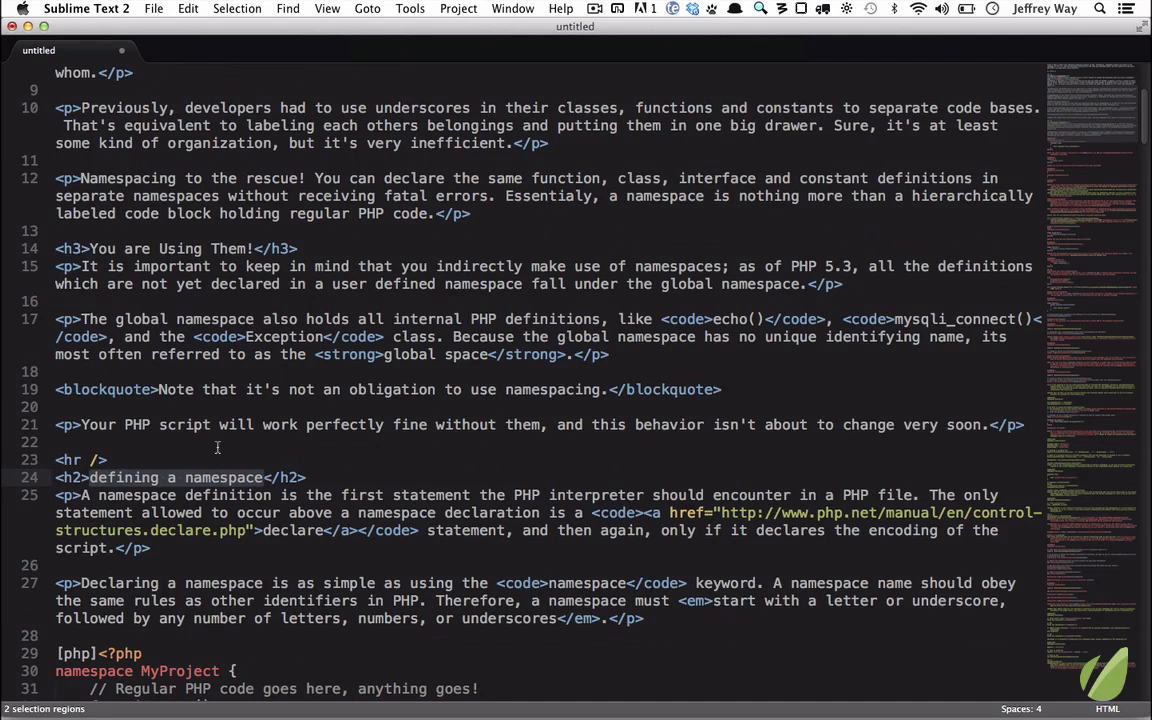
{"action": "scroll", "scroll_direction": "down", "scroll_amount": 3}
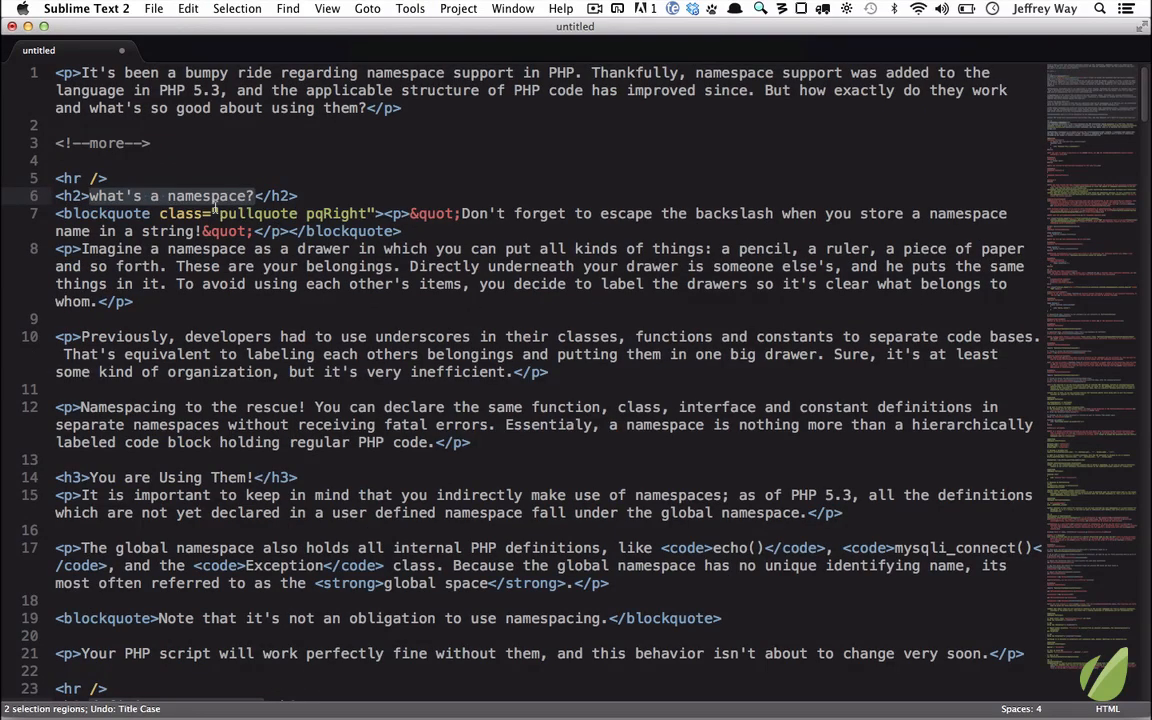
{"action": "scroll", "scroll_direction": "down", "scroll_amount": 3}
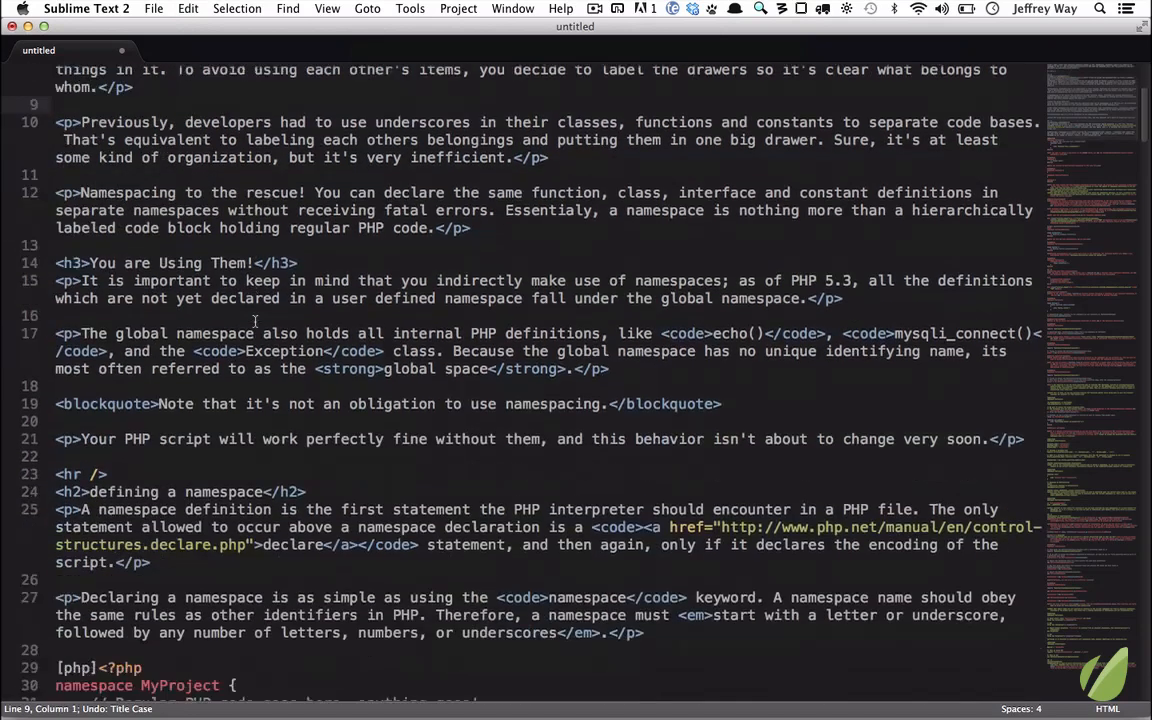
{"action": "scroll", "scroll_direction": "up", "scroll_amount": 3}
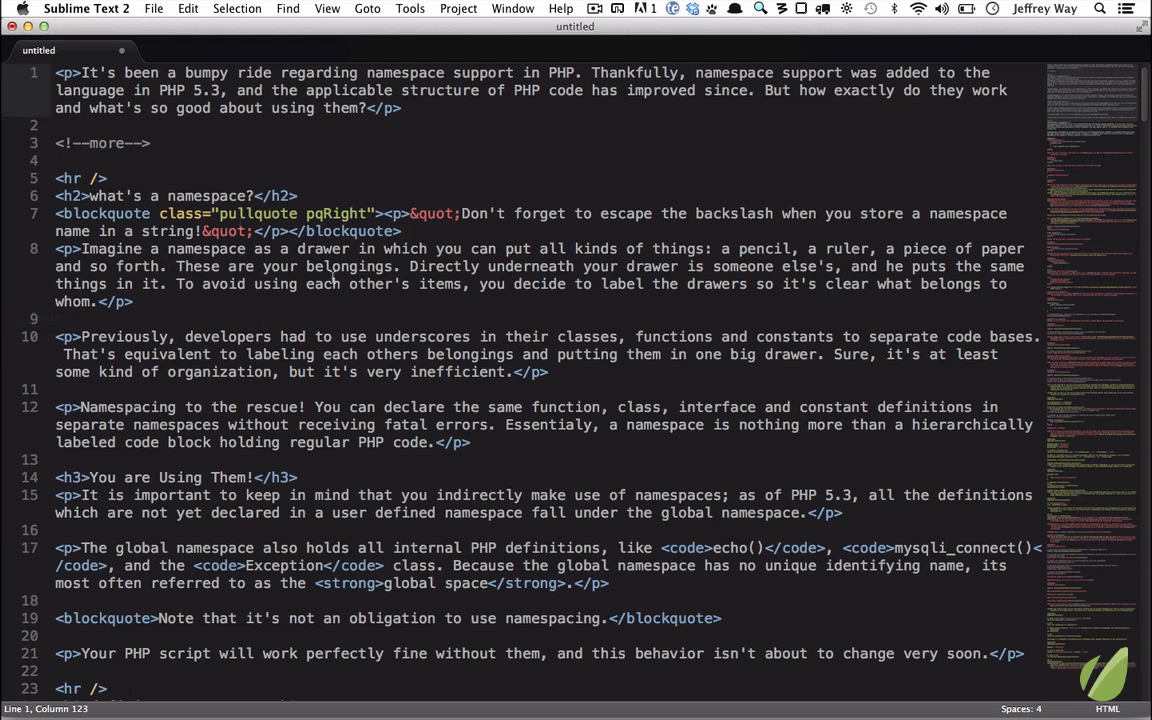
Find and select all five h2 lines using the regex <h2>.+</h2>
{"action": "key", "text": "cmd+i"}
{"action": "type", "text": "<h2>"}
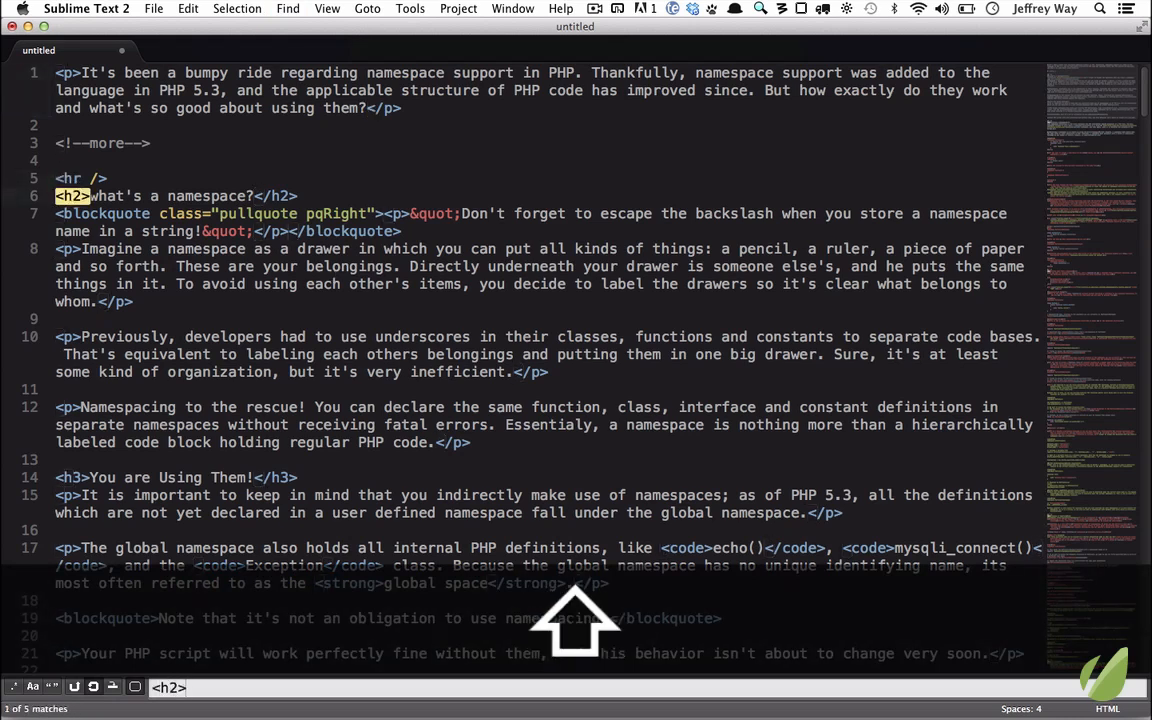
{"action": "type", "text": ".+"}
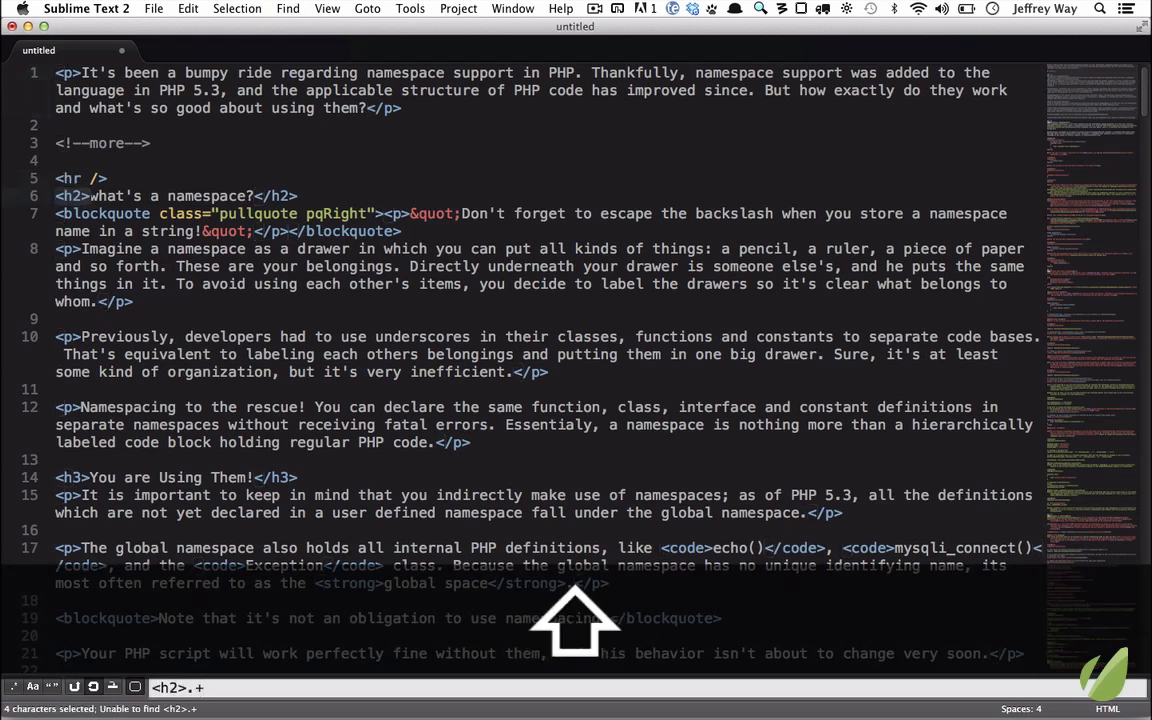
{"action": "type", "text": "</h2>"}
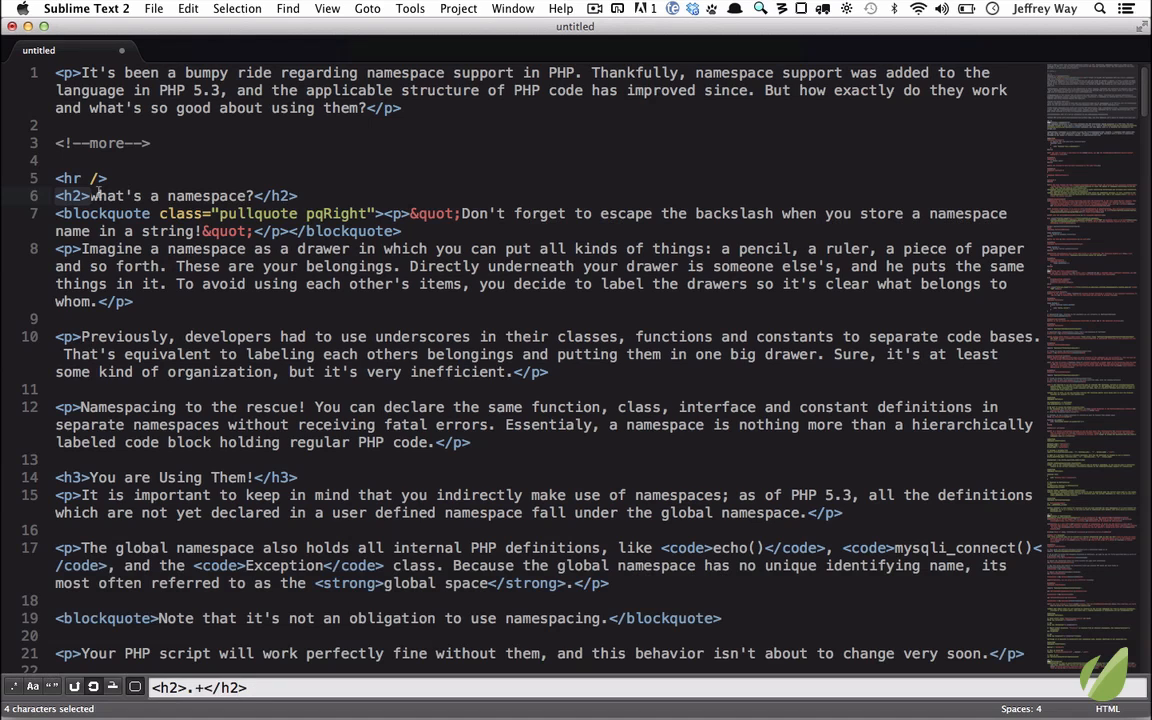
{"action": "mouse_move", "coordinate": [198, 463]}
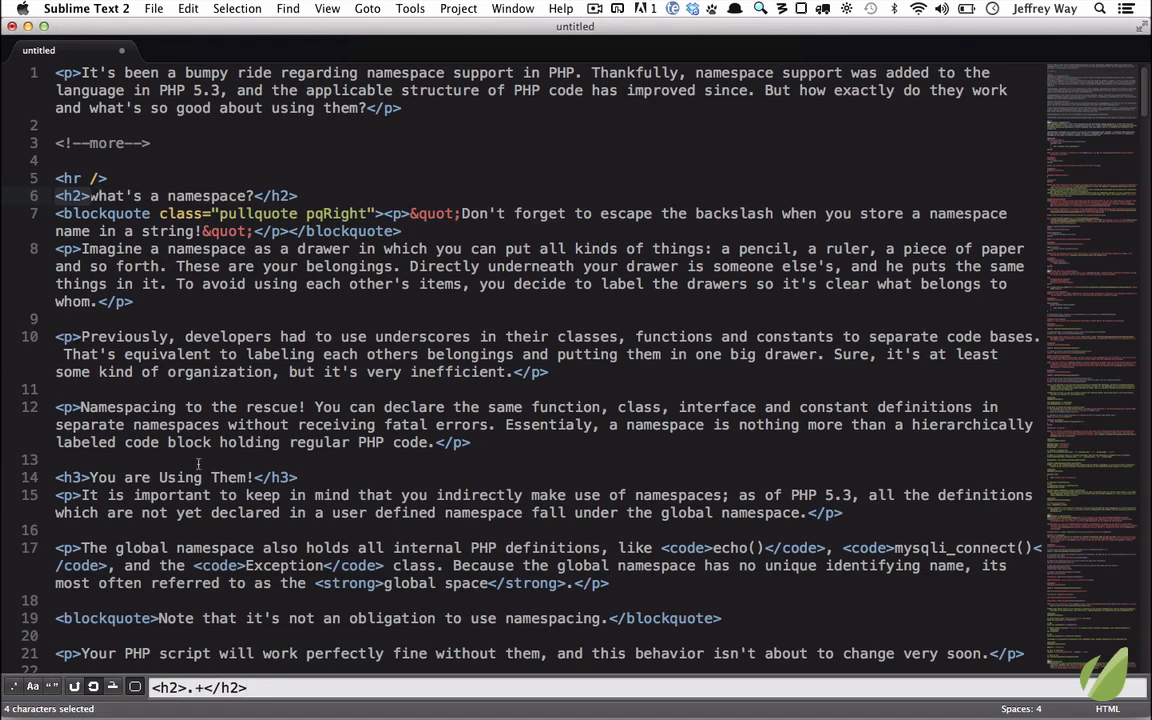
{"action": "mouse_move", "coordinate": [15, 687]}
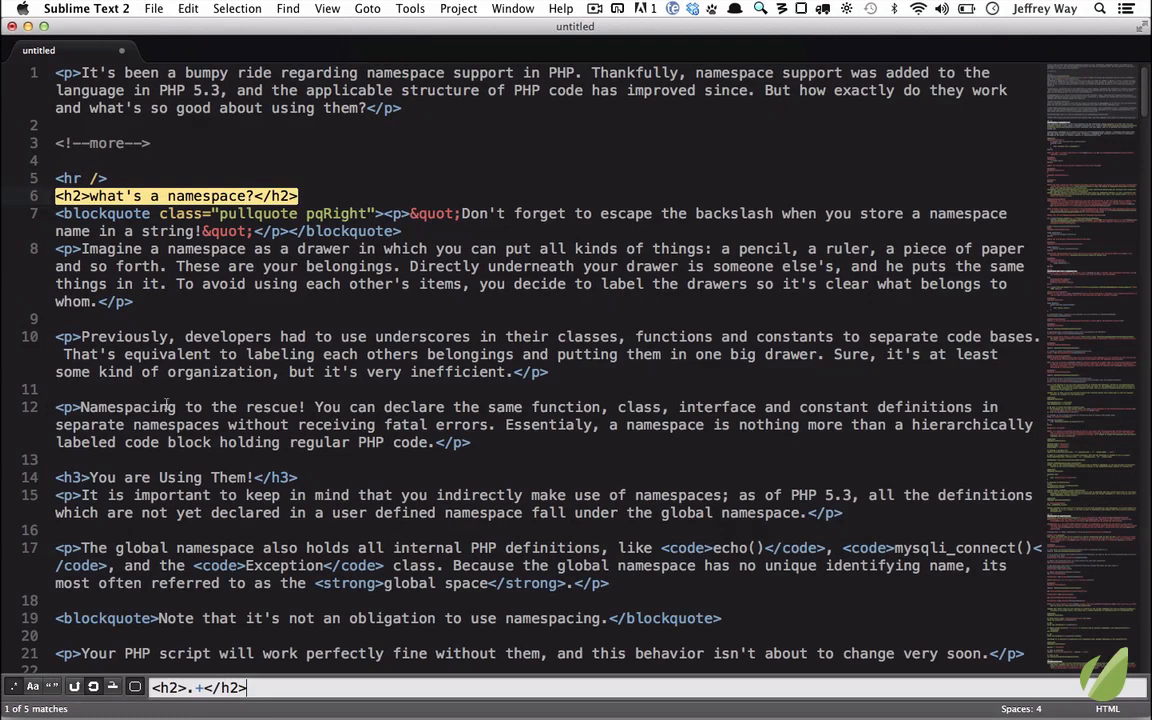
{"action": "mouse_move", "coordinate": [177, 580]}
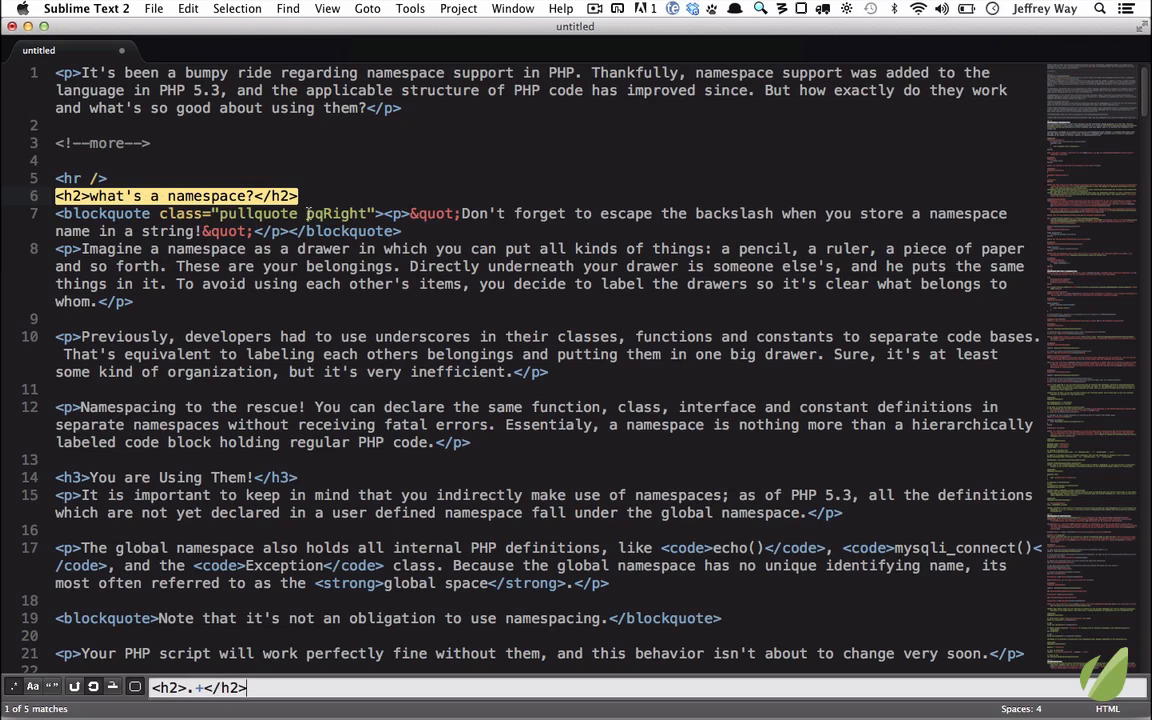
{"action": "scroll", "scroll_direction": "down", "scroll_amount": 3}
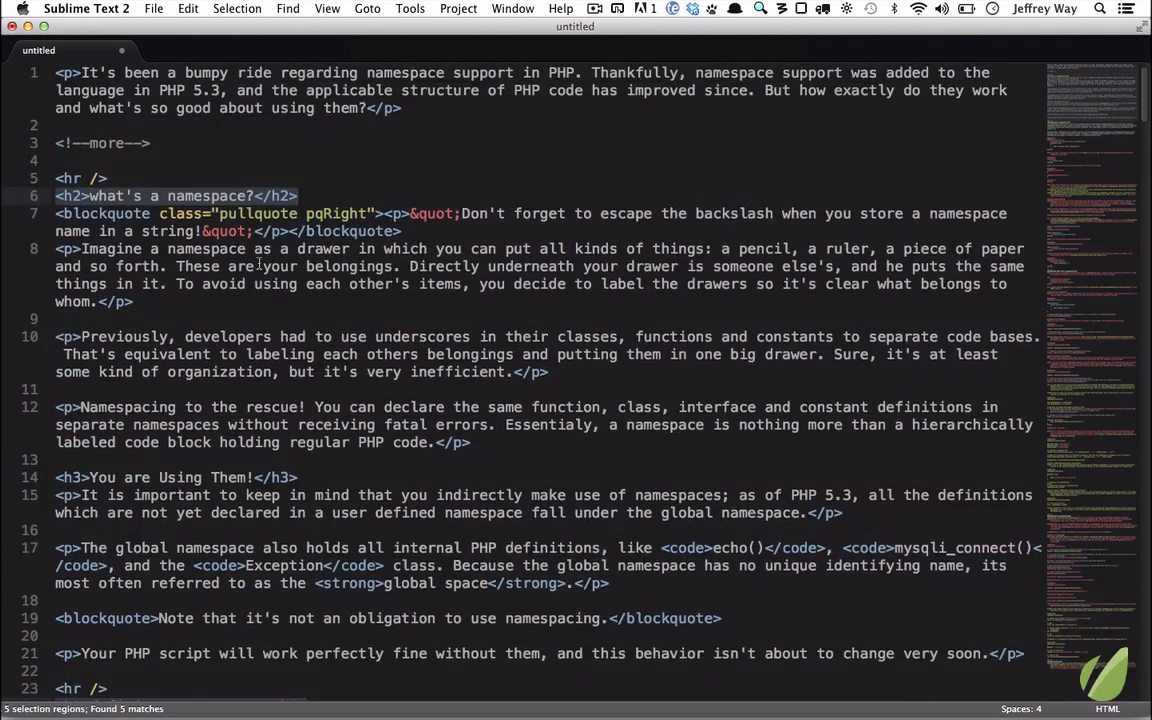
Test-type over the five h2 selections, then undo
{"action": "scroll", "scroll_direction": "down", "scroll_amount": 3}
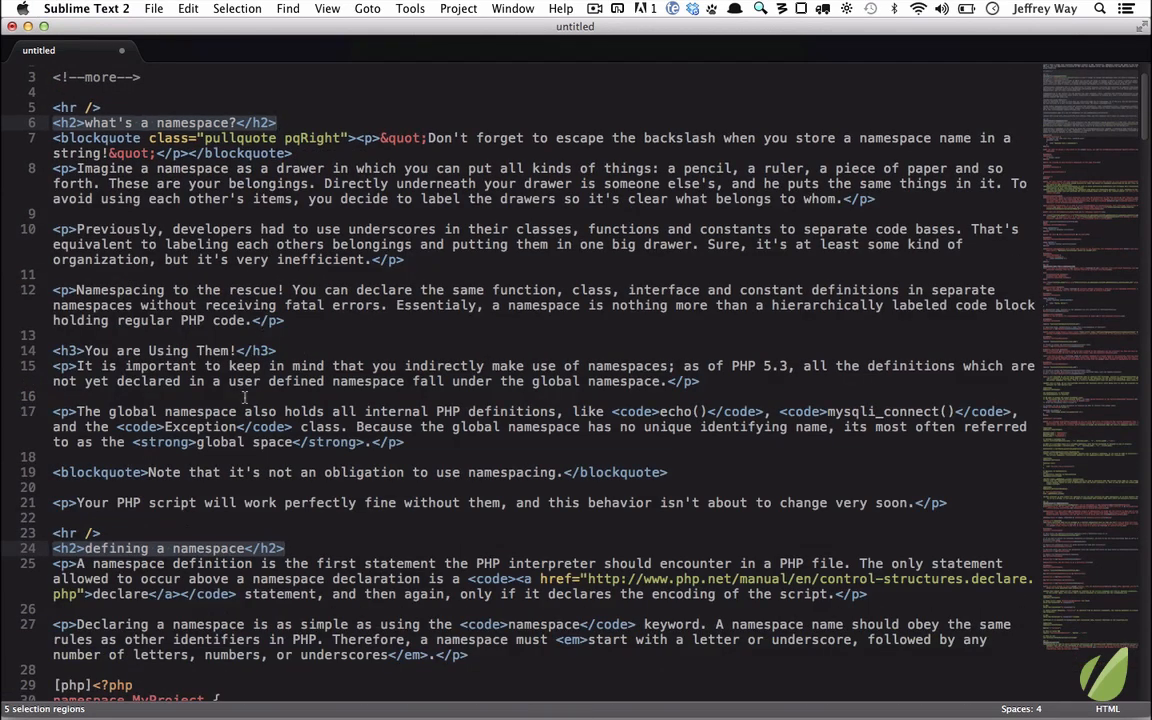
{"action": "type", "text": "asdfasdfasfasfasa"}
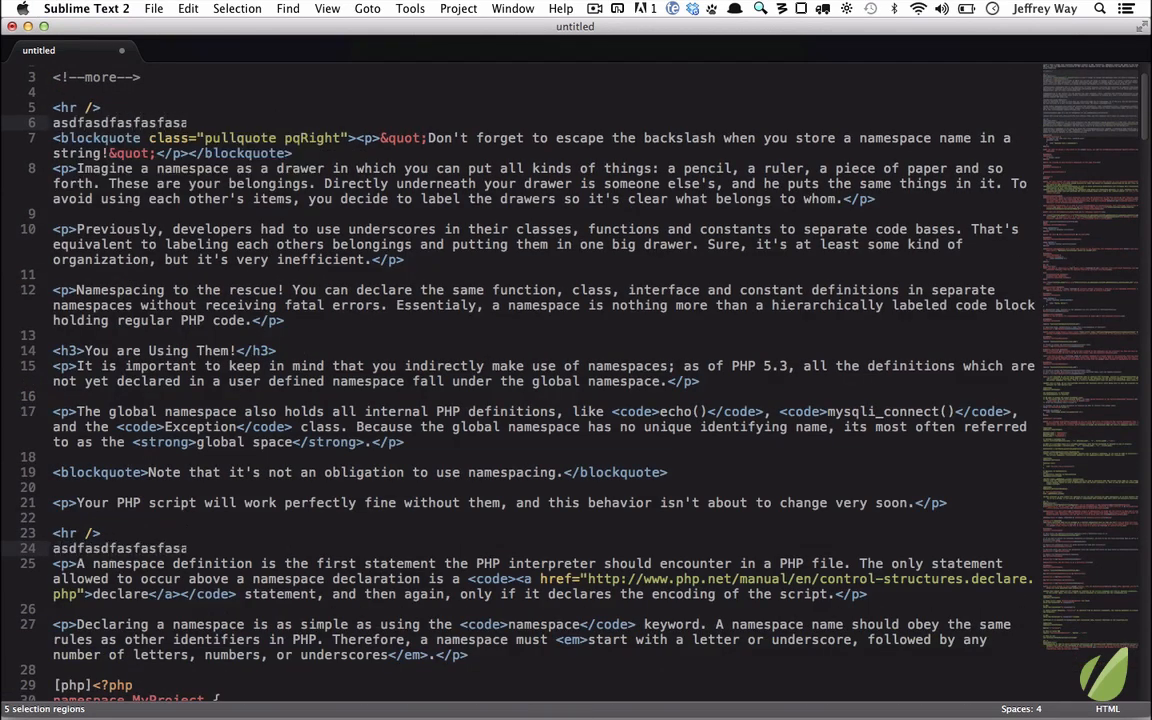
{"action": "type", "text": "sdf"}
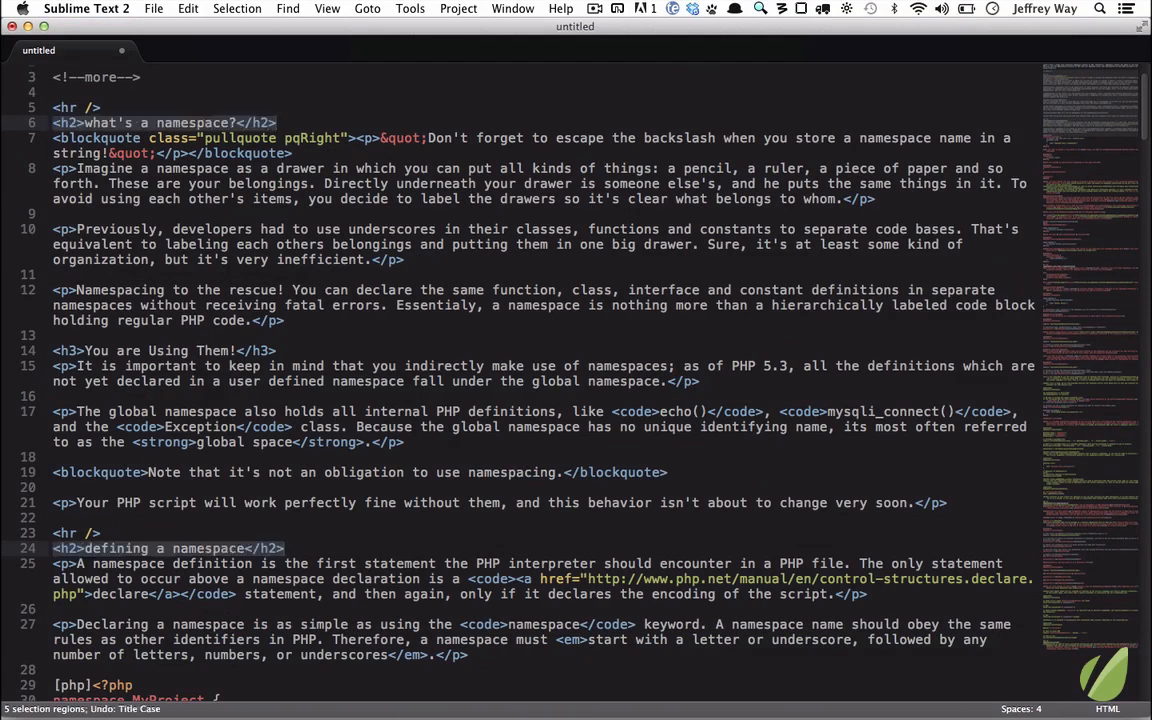
Run Convert Case: Title Case on the h2 lines and deselect to inspect the result
{"action": "left_click", "coordinate": [410, 8]}
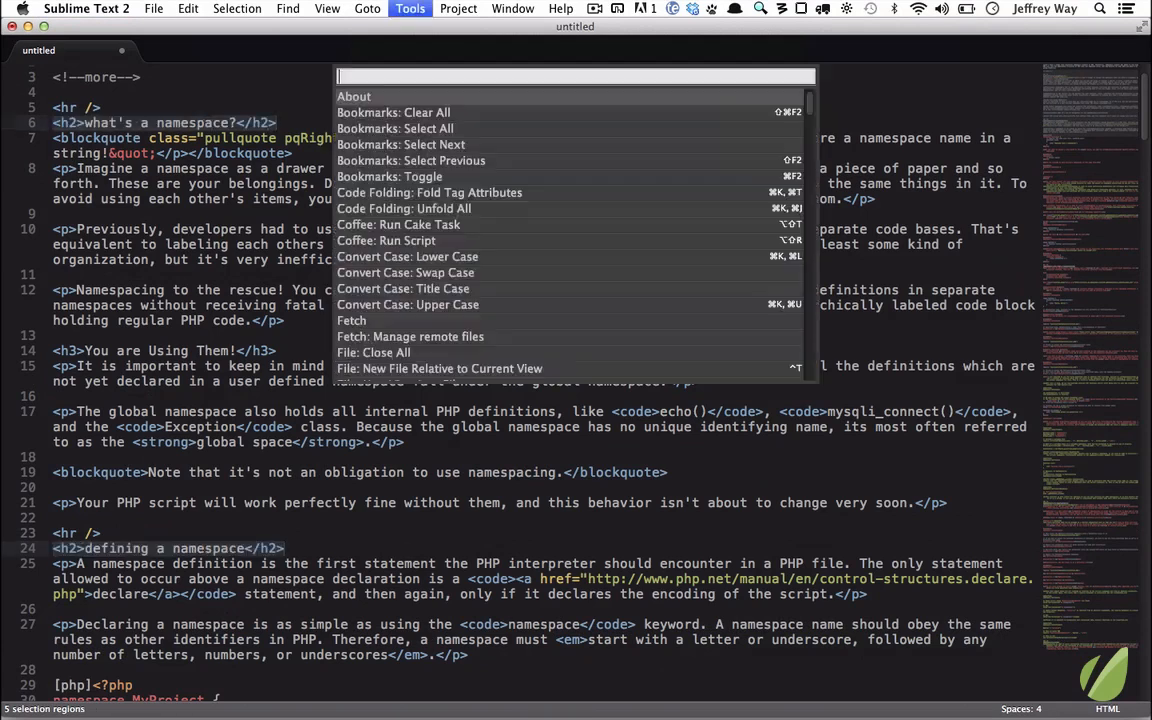
{"action": "left_click", "coordinate": [401, 288]}
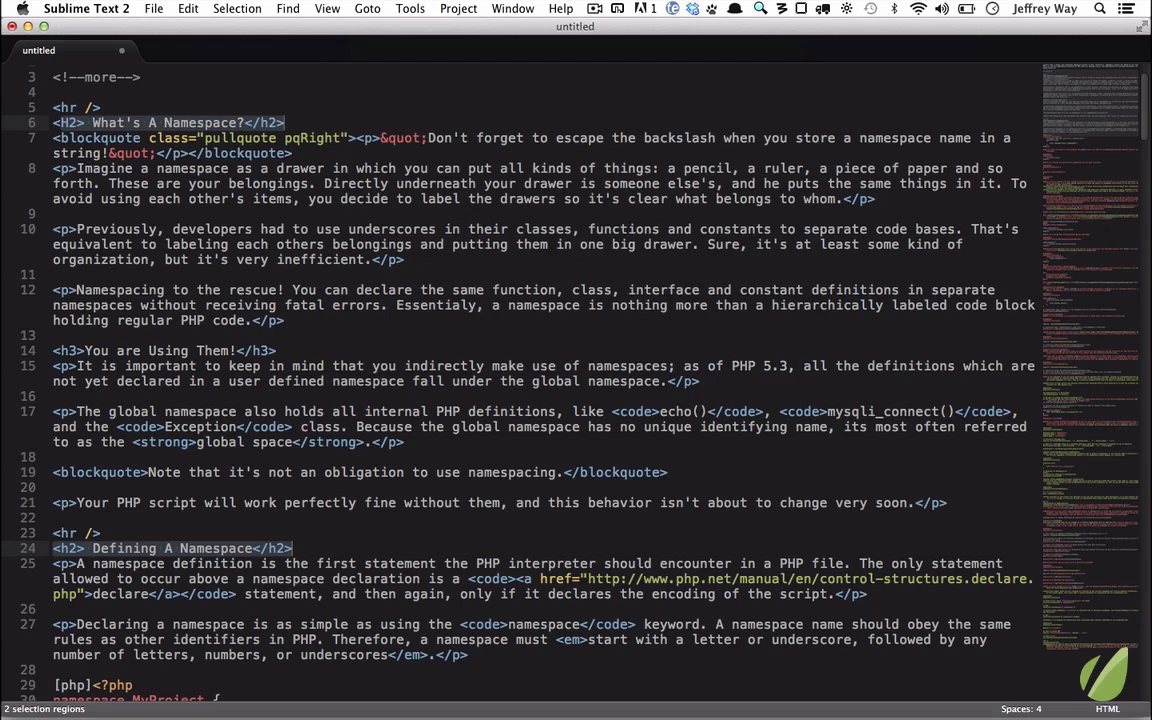
{"action": "left_click", "coordinate": [120, 138]}
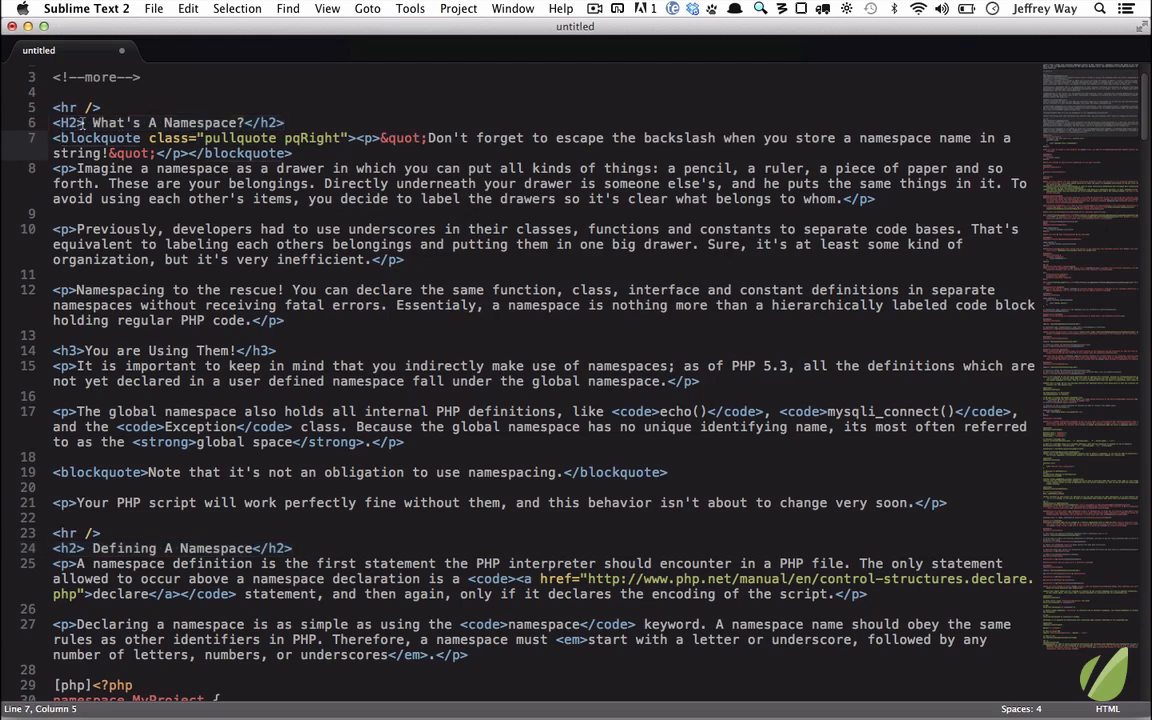
{"action": "double_click", "coordinate": [66, 122]}
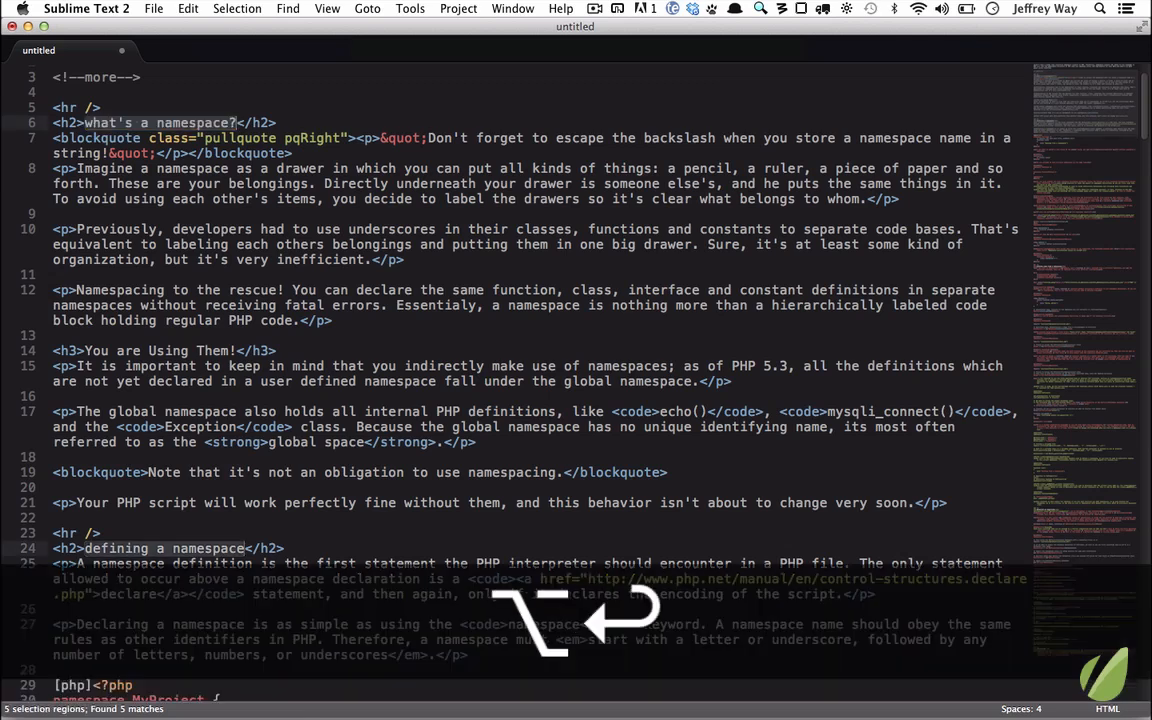
Find all heading text with (?<=<h2>).+(?=</h2>) and test-type over all five
{"action": "type", "text": "asdfasdfadsfdsafdsafds"}
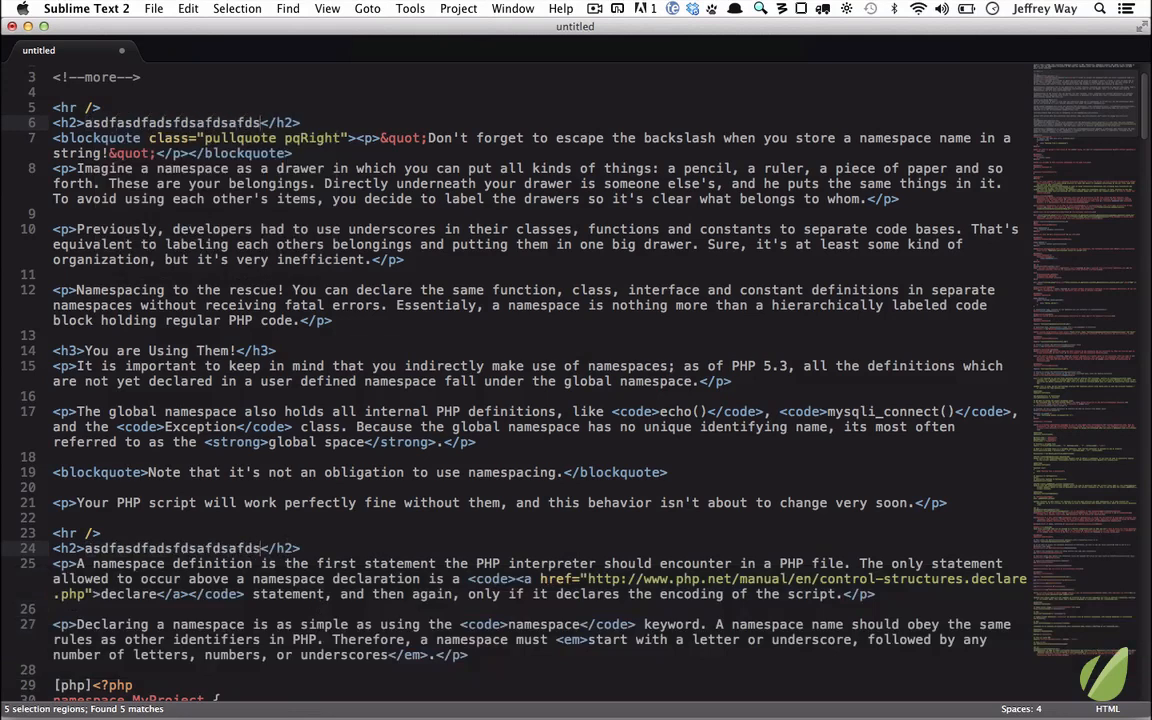
{"action": "type", "text": "agfdsgsfdgfdsgdfsgsf"}
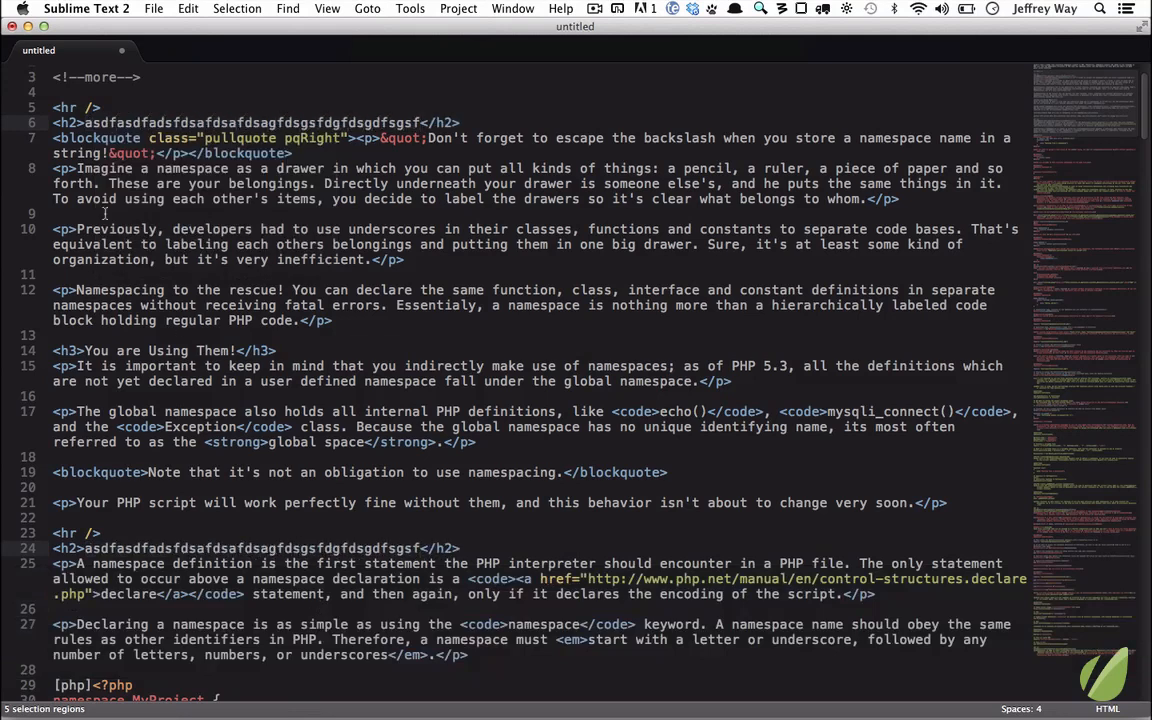
{"action": "scroll", "scroll_direction": "down", "scroll_amount": 3}
{"action": "type", "text": "title"}
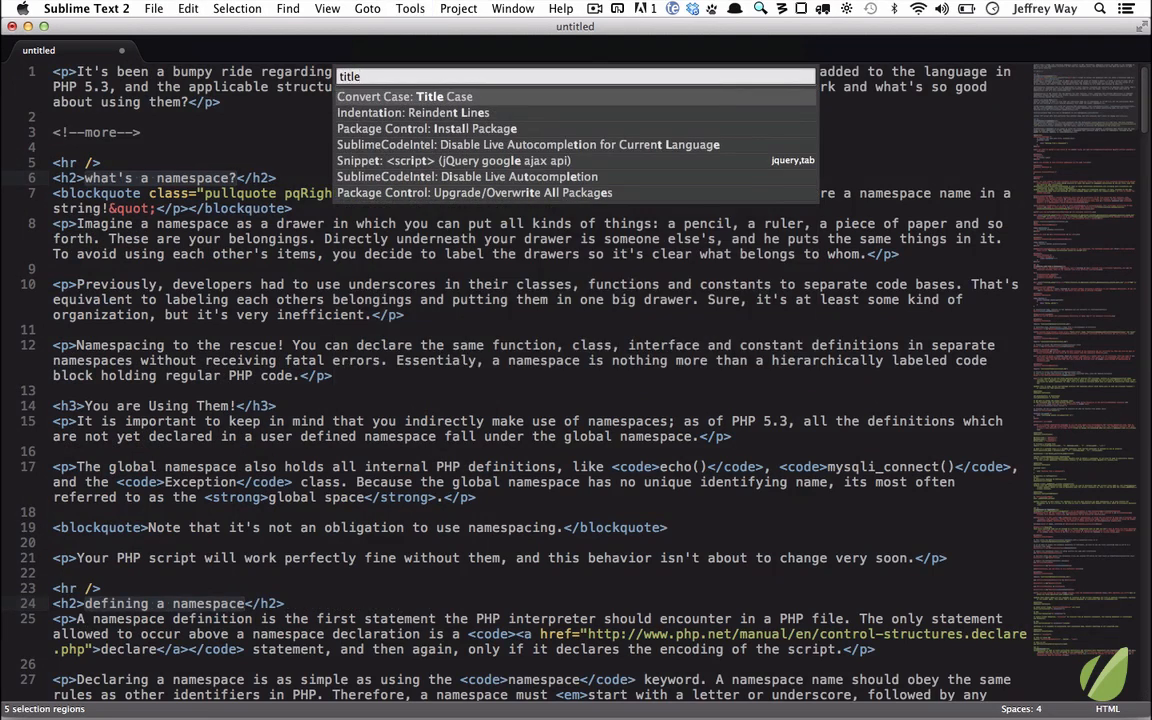
Apply Title Case, then Upper Case to the five headings, and undo
{"action": "left_click", "coordinate": [404, 96]}
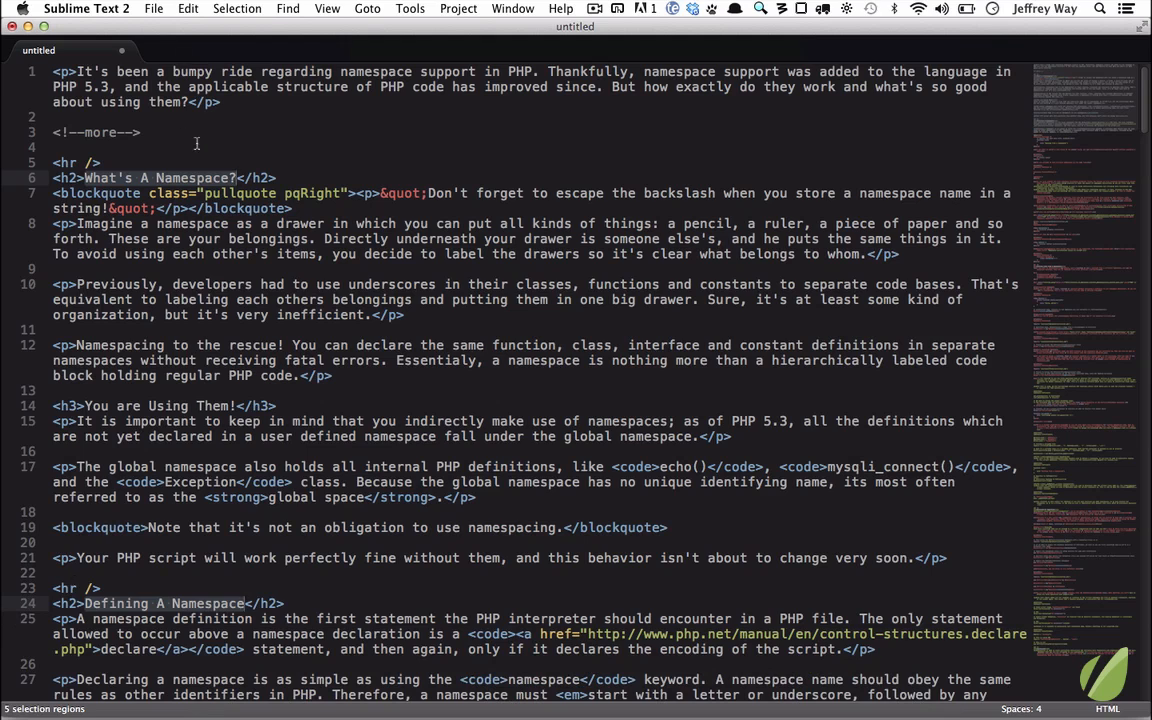
{"action": "left_click", "coordinate": [188, 8]}
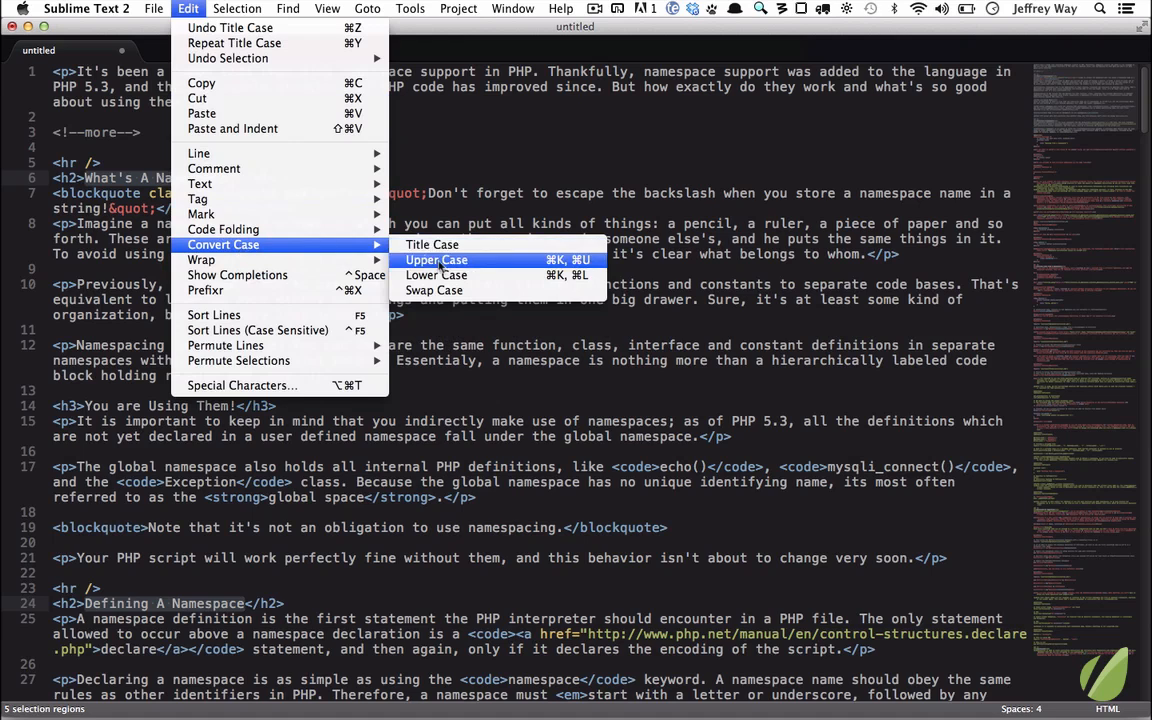
{"action": "left_click", "coordinate": [436, 260]}
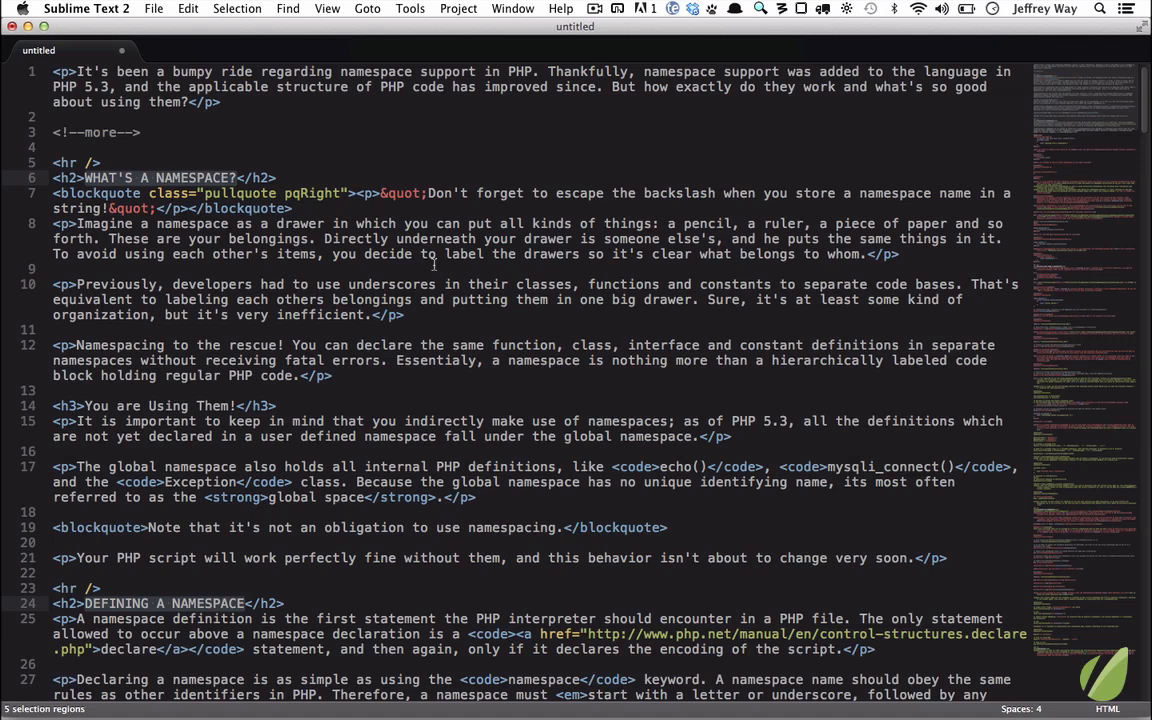
{"action": "key", "text": "cmd+l"}
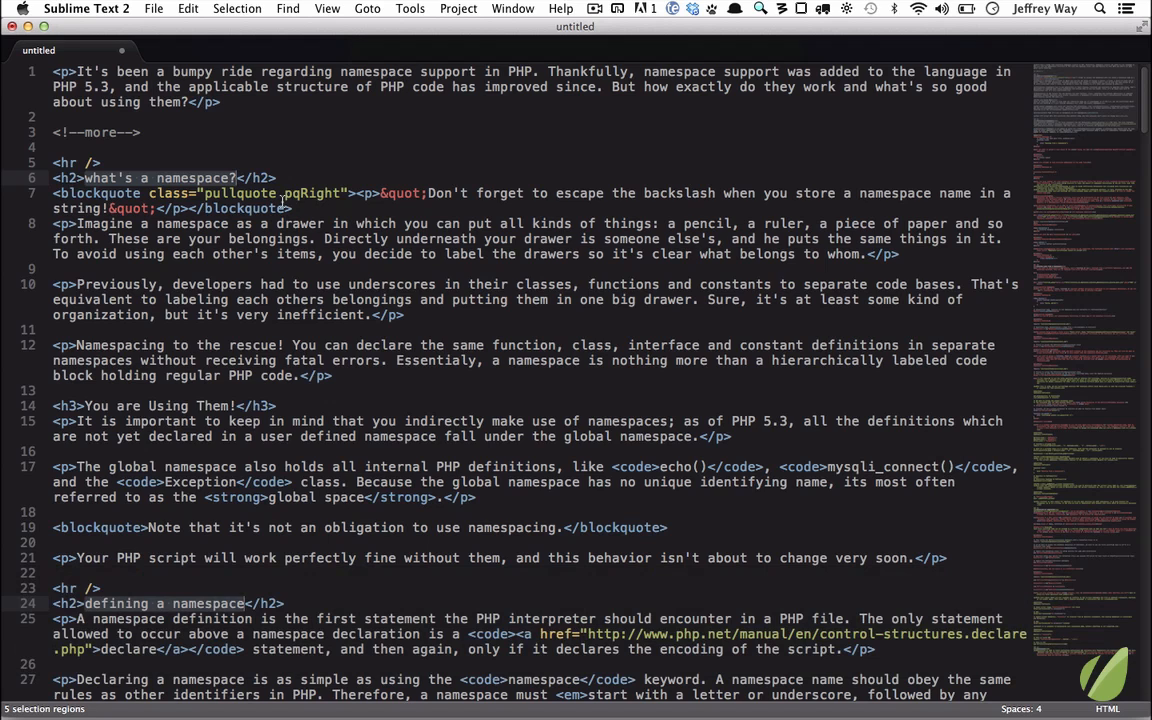
Search in regex mode for (?<=<h2>).+(?=</h2>), matching the five headings' inner text
{"action": "left_click", "coordinate": [203, 292]}
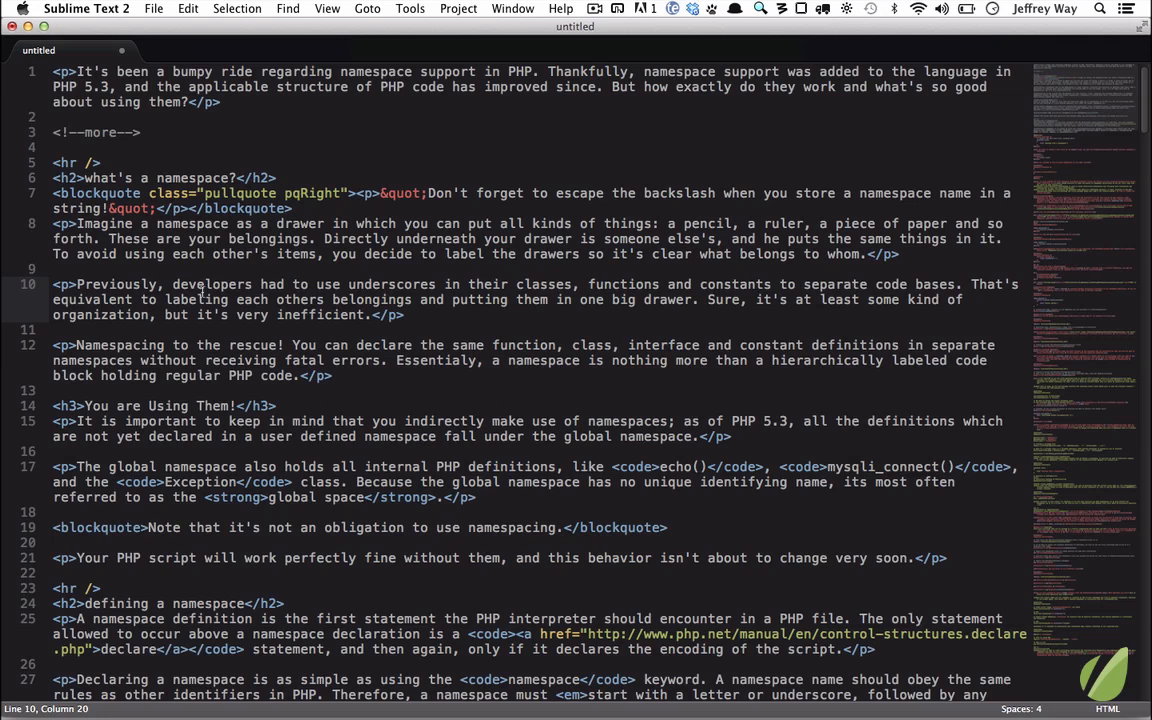
{"action": "key", "text": "cmd+alt+f"}
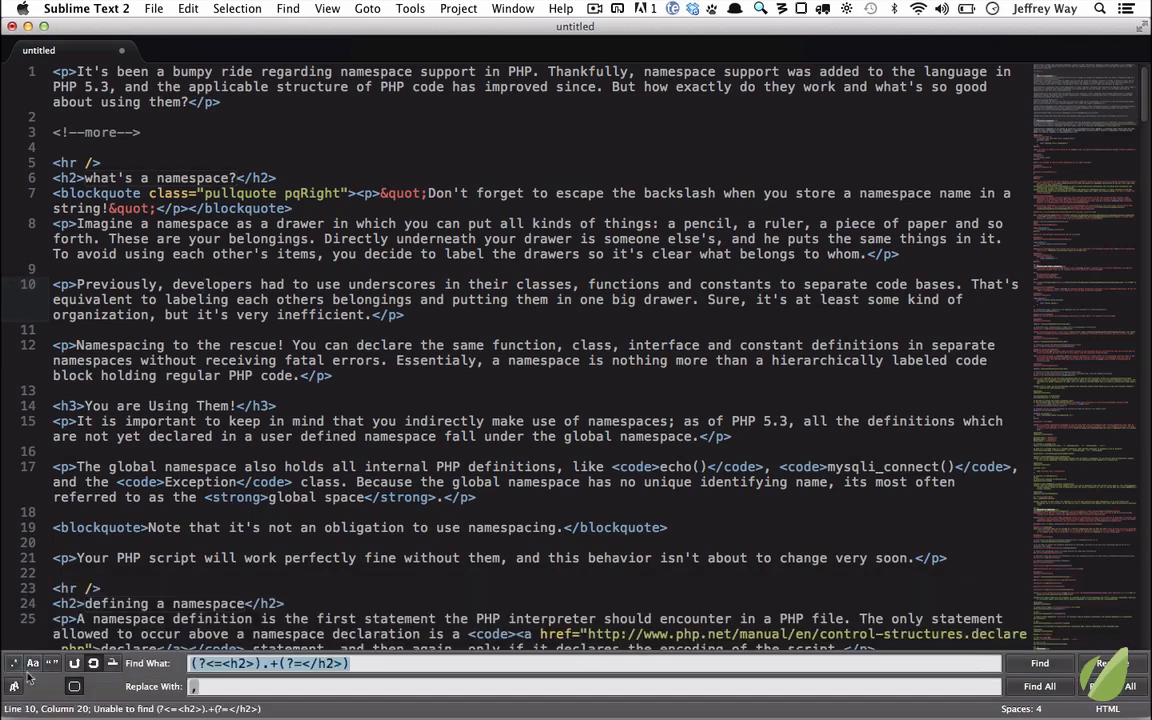
{"action": "left_click", "coordinate": [1039, 663]}
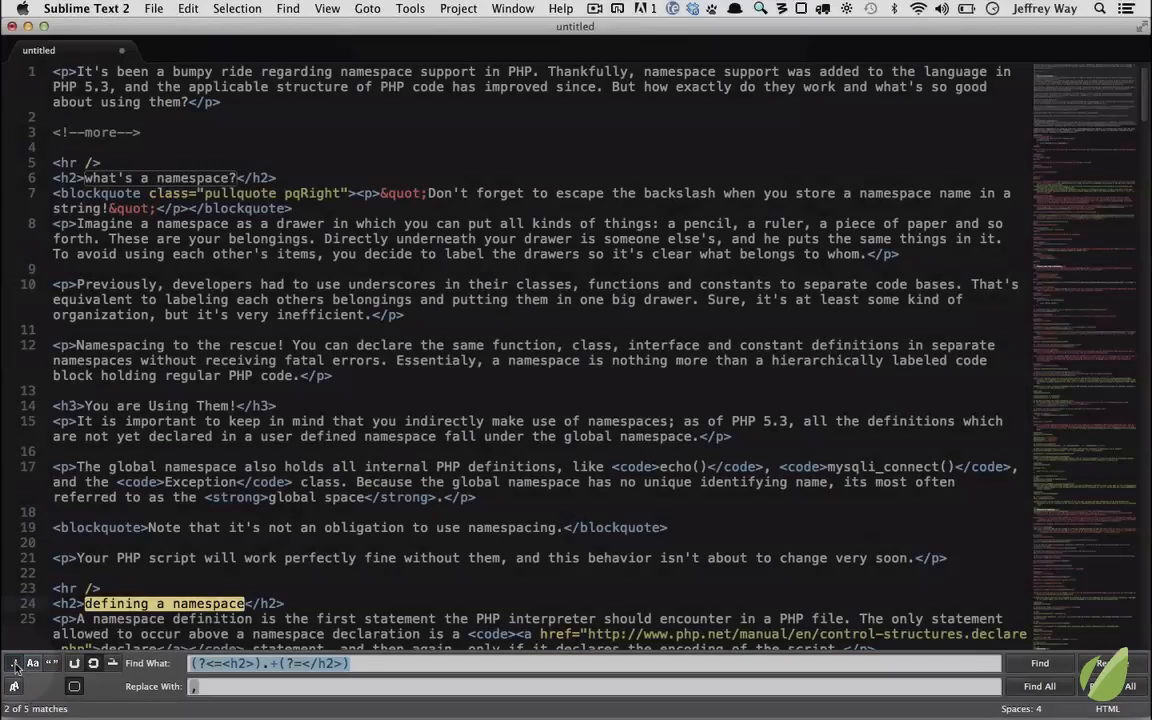